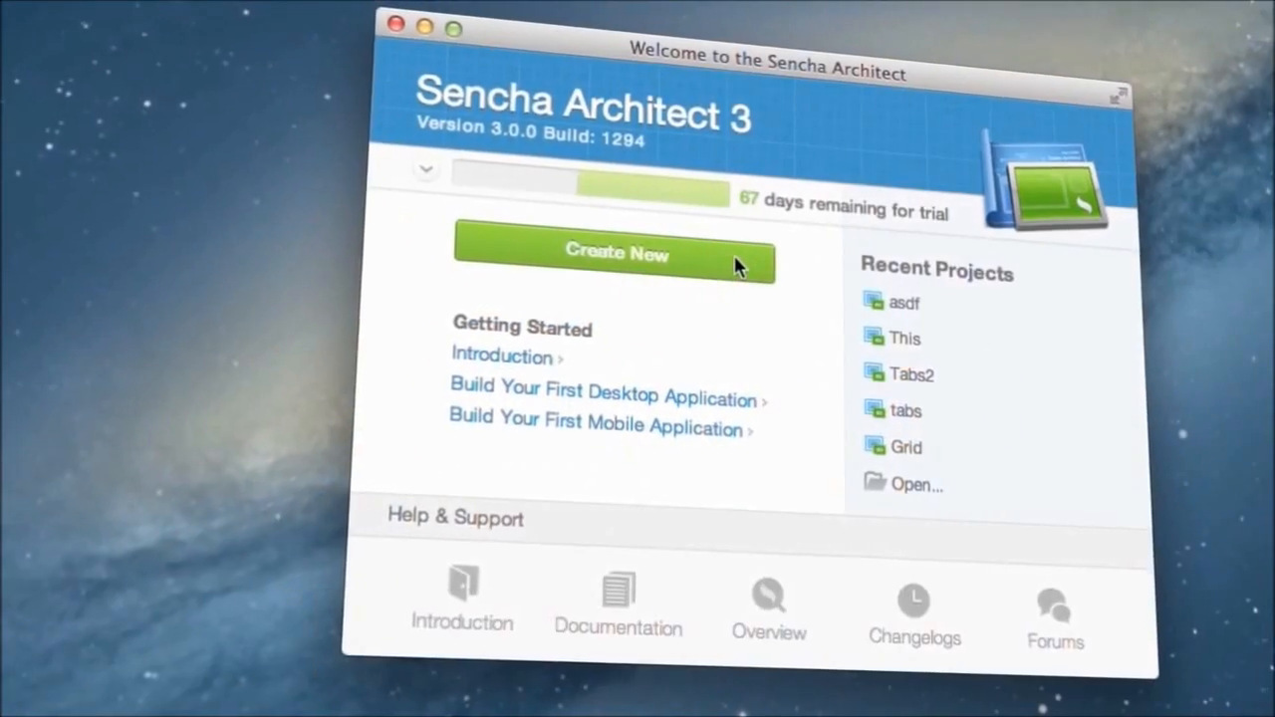
- Begin a new Sencha Touch 2.3.x project from the welcome screen
left_click(615, 252)
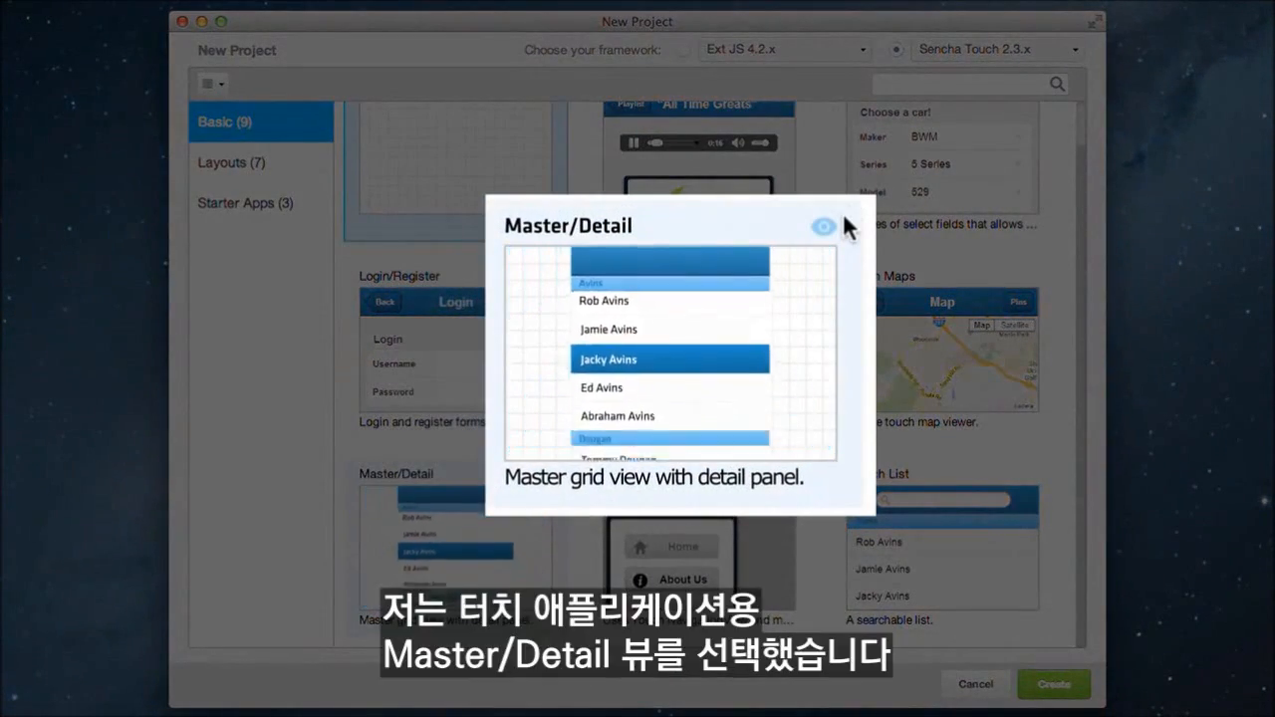
- Preview the Master/Detail template with the Windows theme, then switch back to Default
left_click(822, 226)
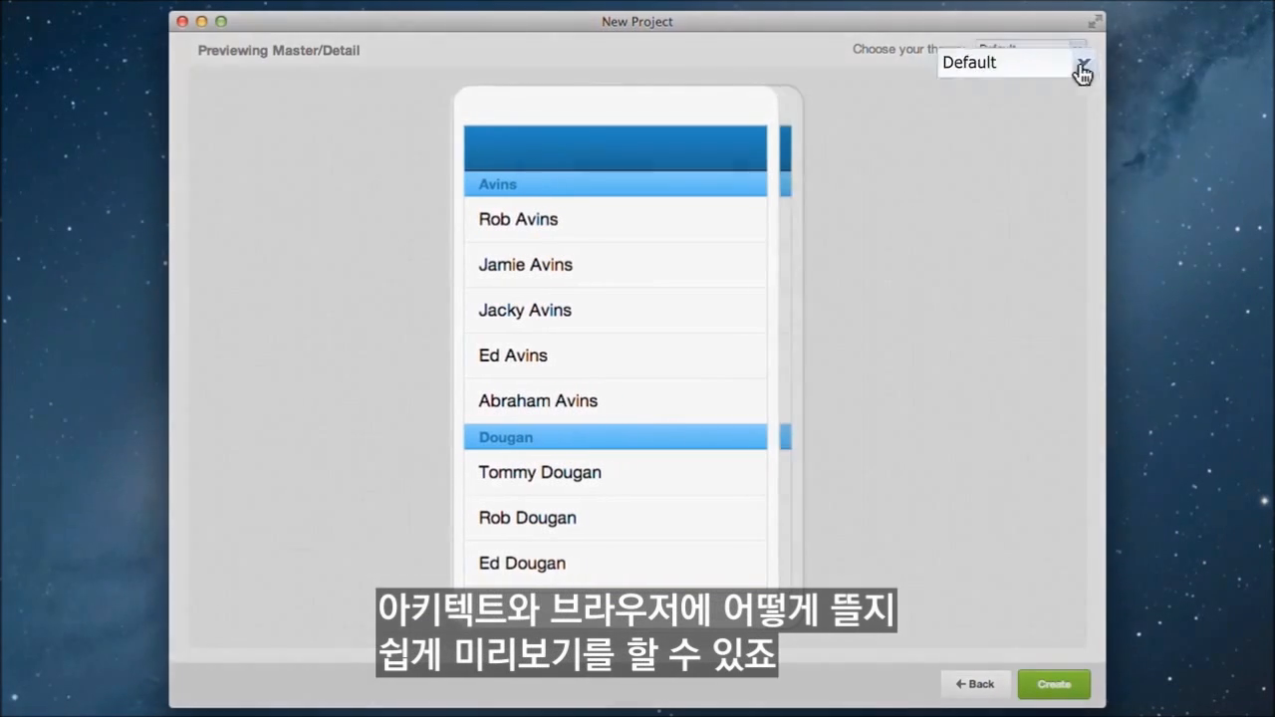
left_click(1076, 48)
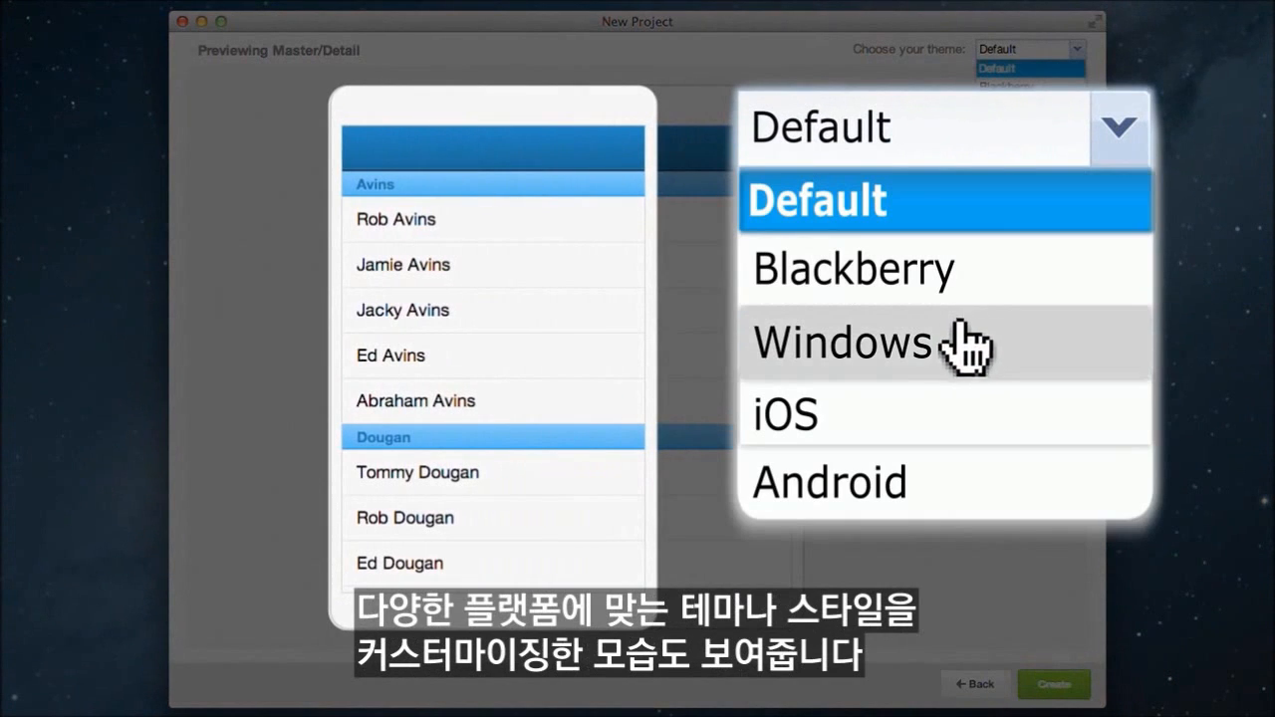
left_click(844, 342)
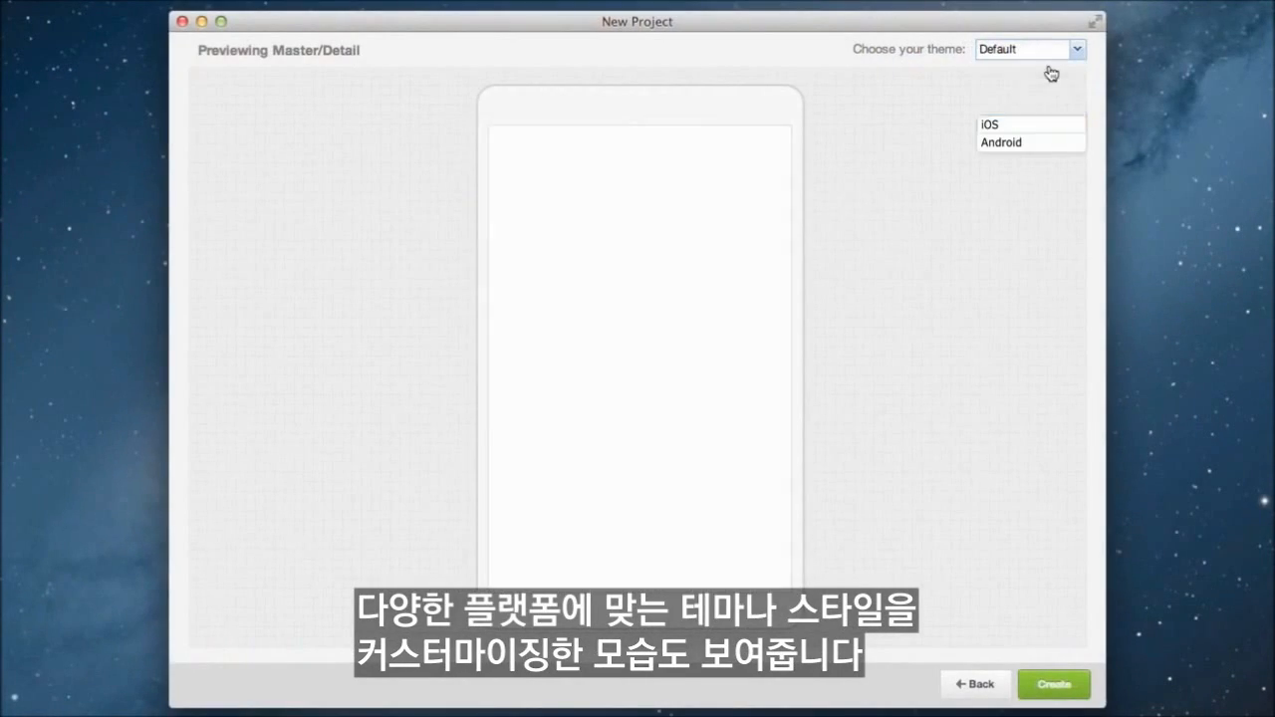
left_click(1053, 684)
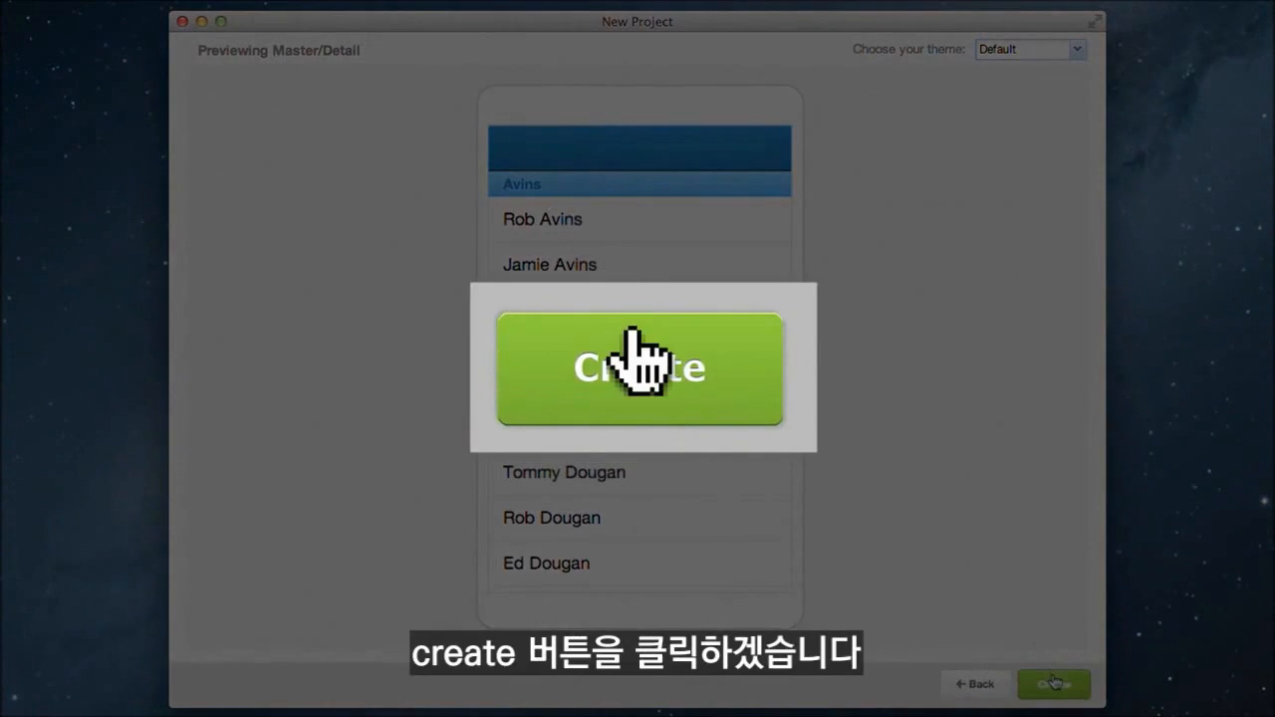
- Create the MasterDetail project from the Master/Detail template
left_click(639, 367)
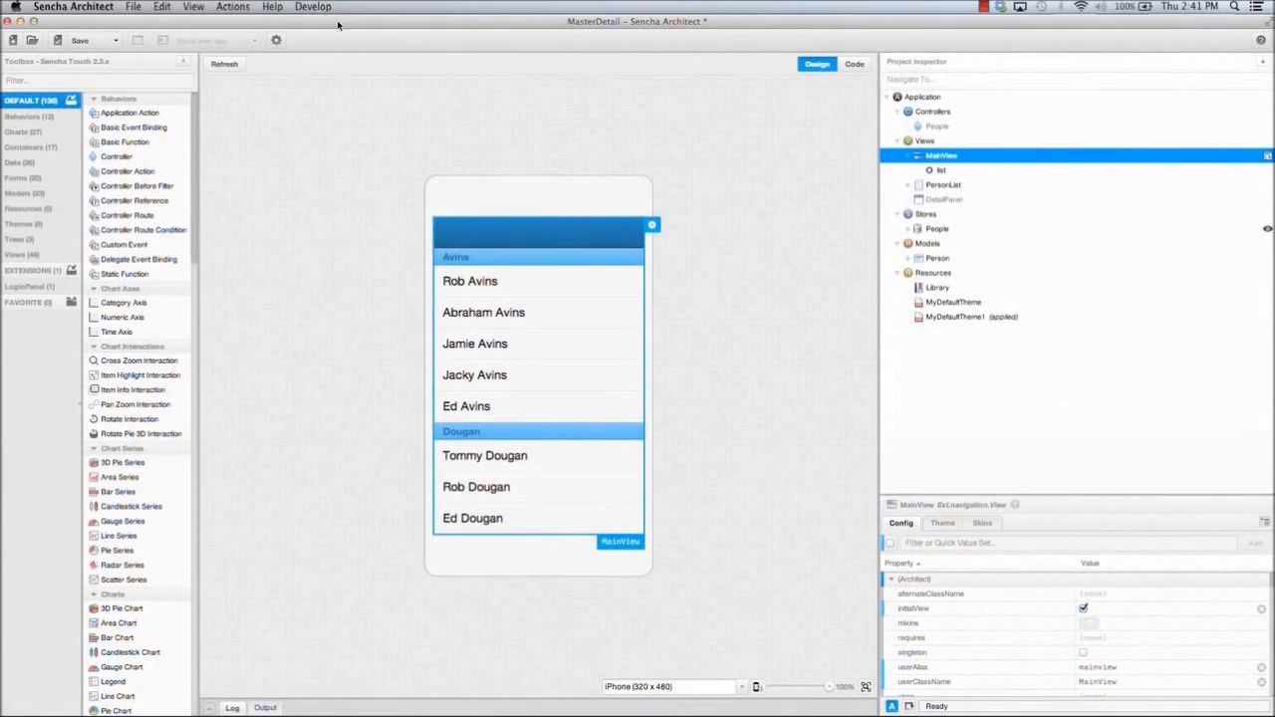
- Install the LoginPanel.aux extension from the Downloads folder
left_click(132, 6)
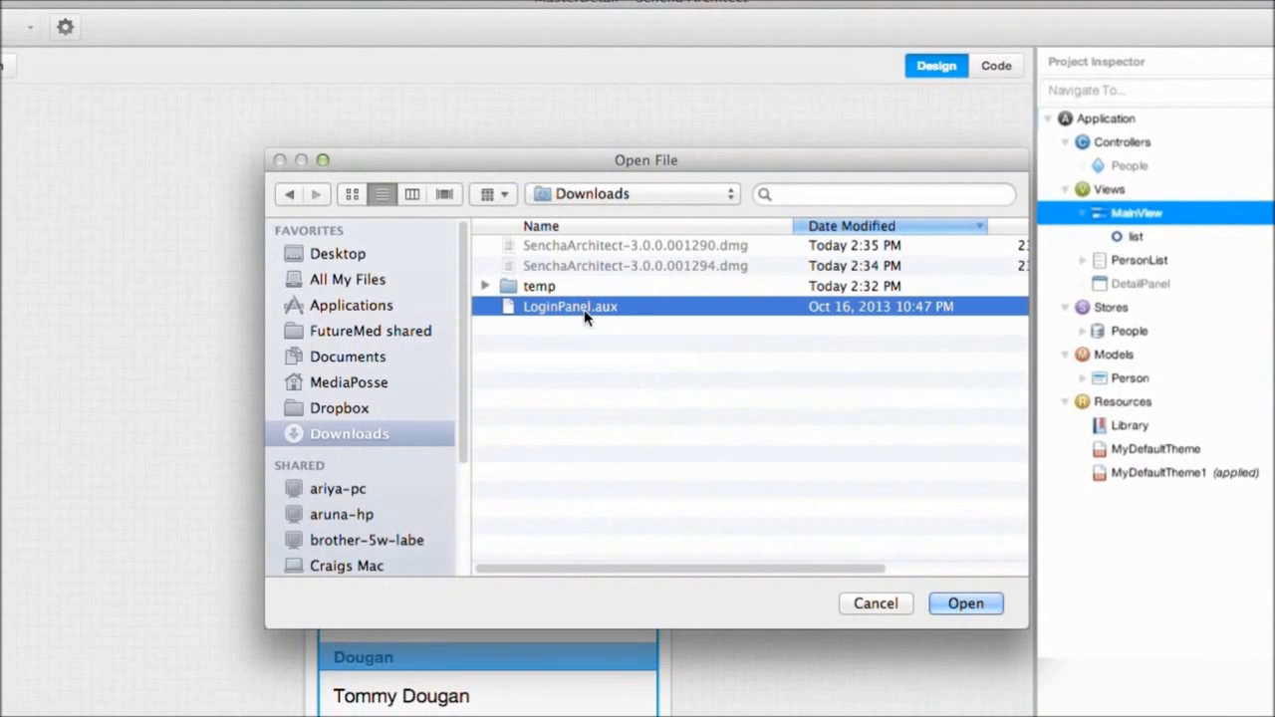
left_click(964, 603)
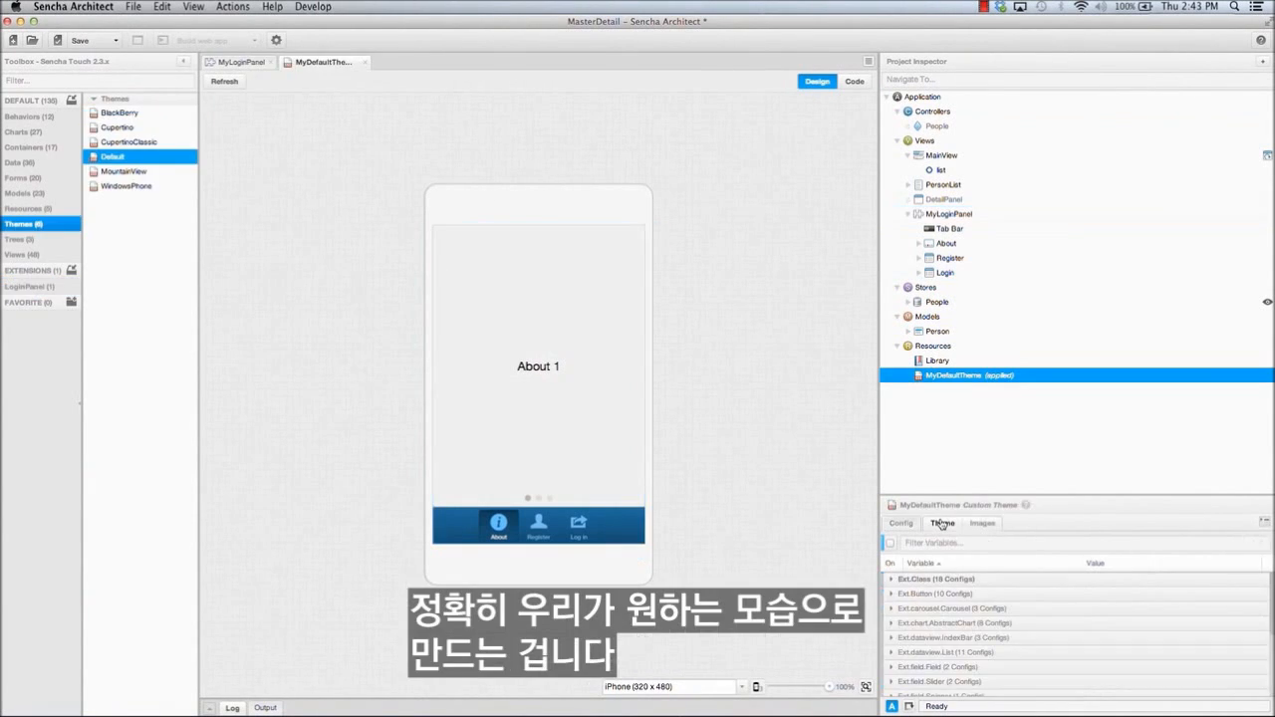
- Set MyDefaultTheme's base color to light green using the 'color' property filter
type("color")
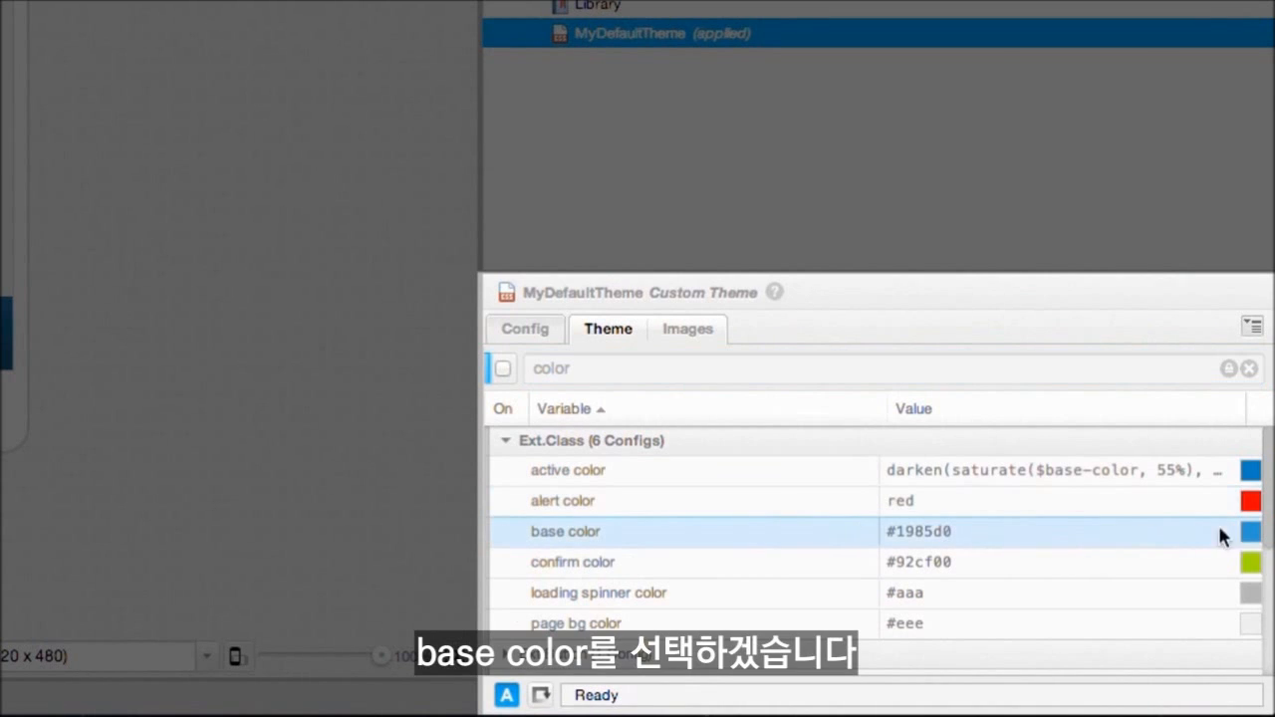
left_click(1251, 531)
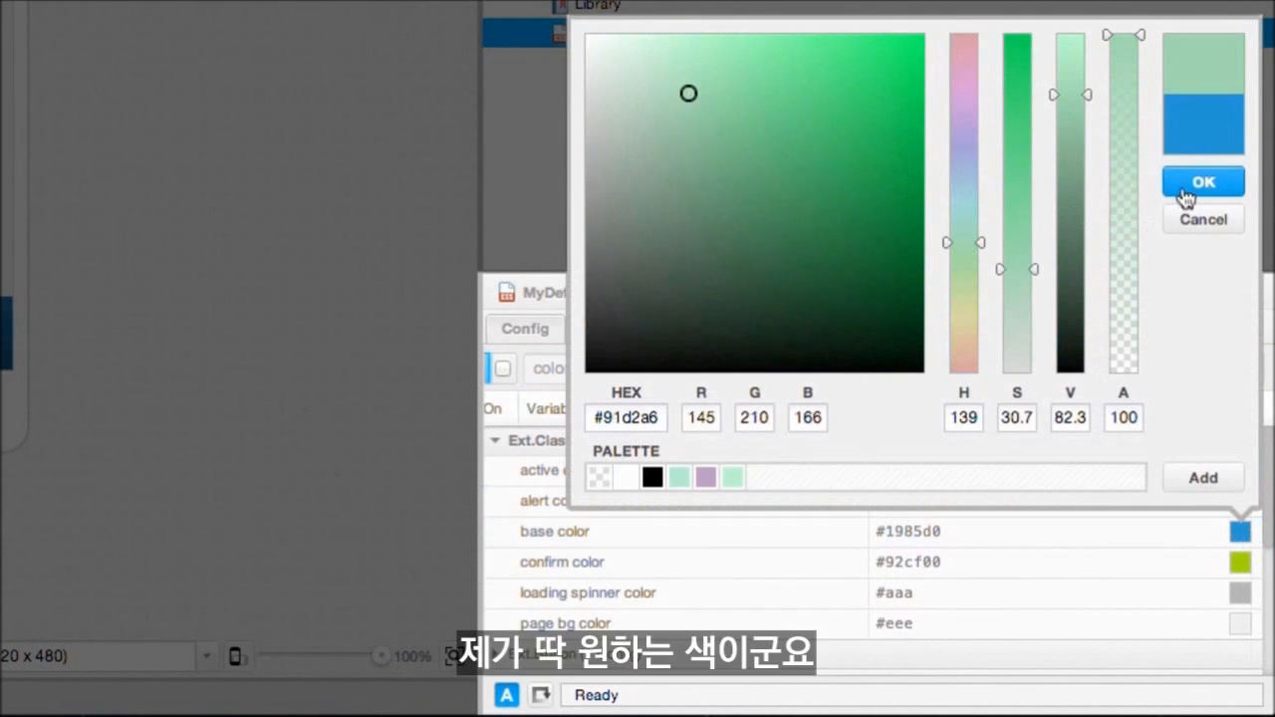
left_click(1202, 181)
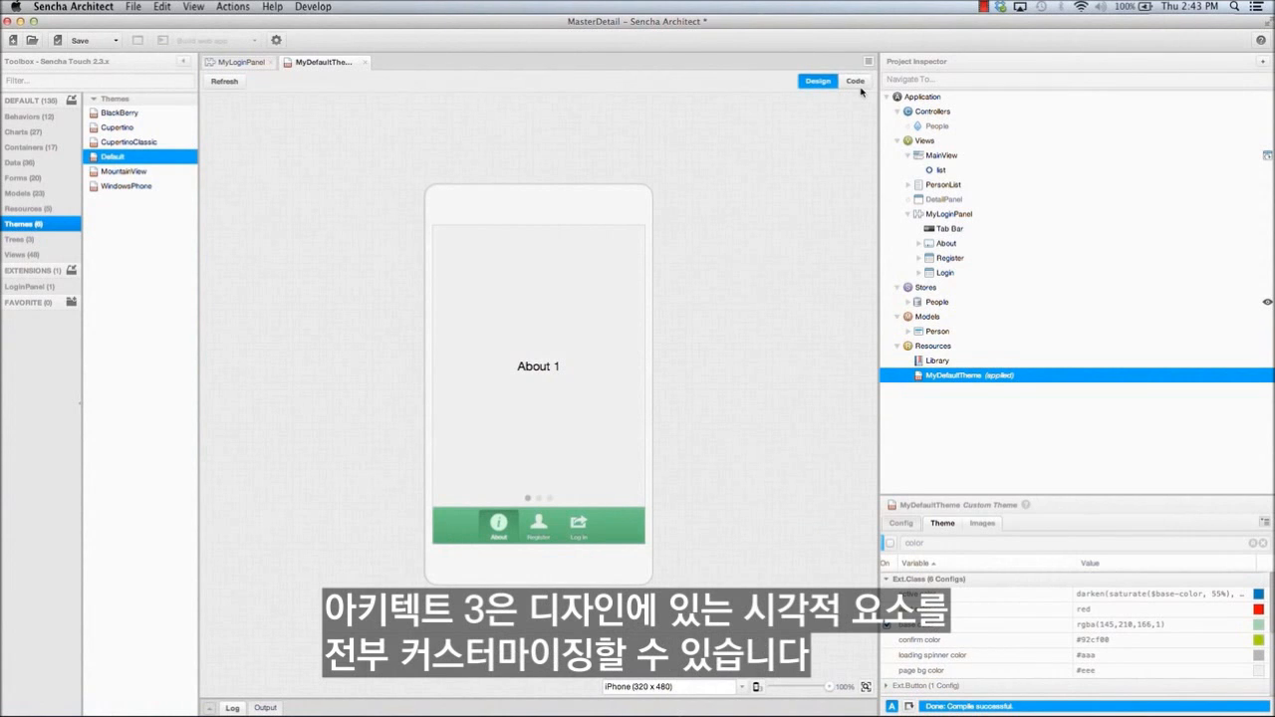
left_click(936, 125)
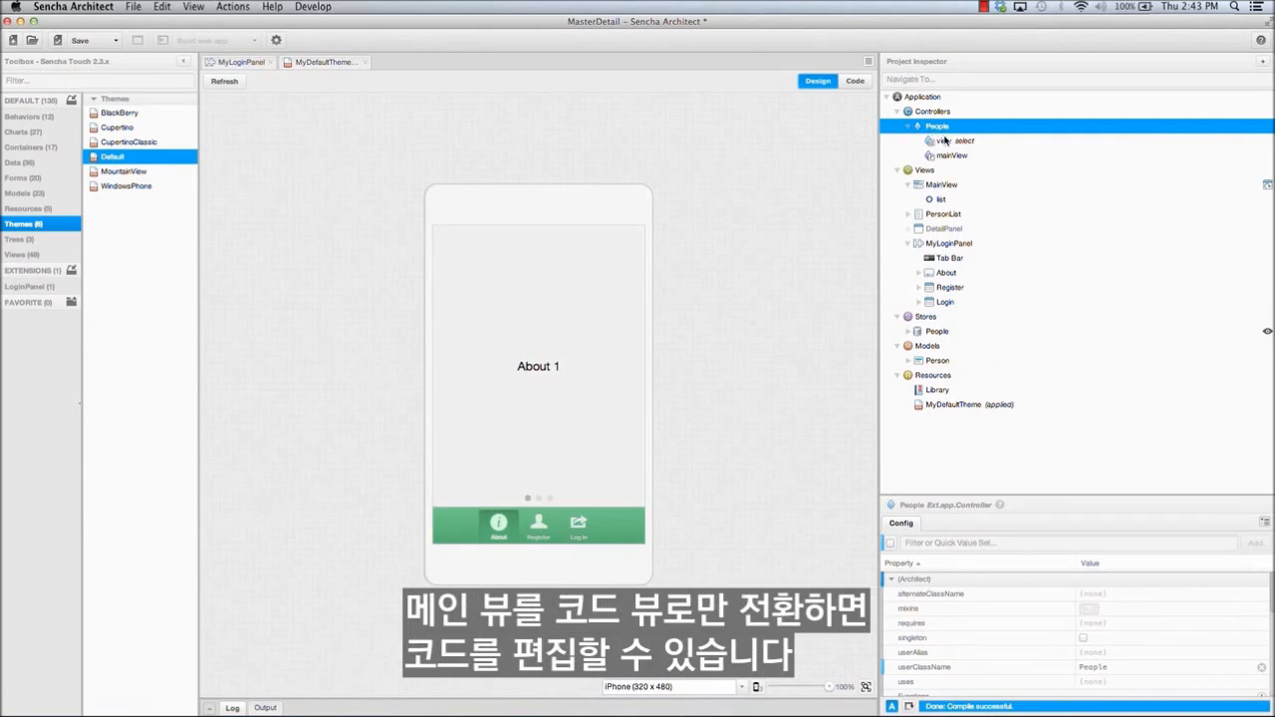
- Insert dataview.addBeforeListener into the People select action's code via autocomplete
left_click(854, 80)
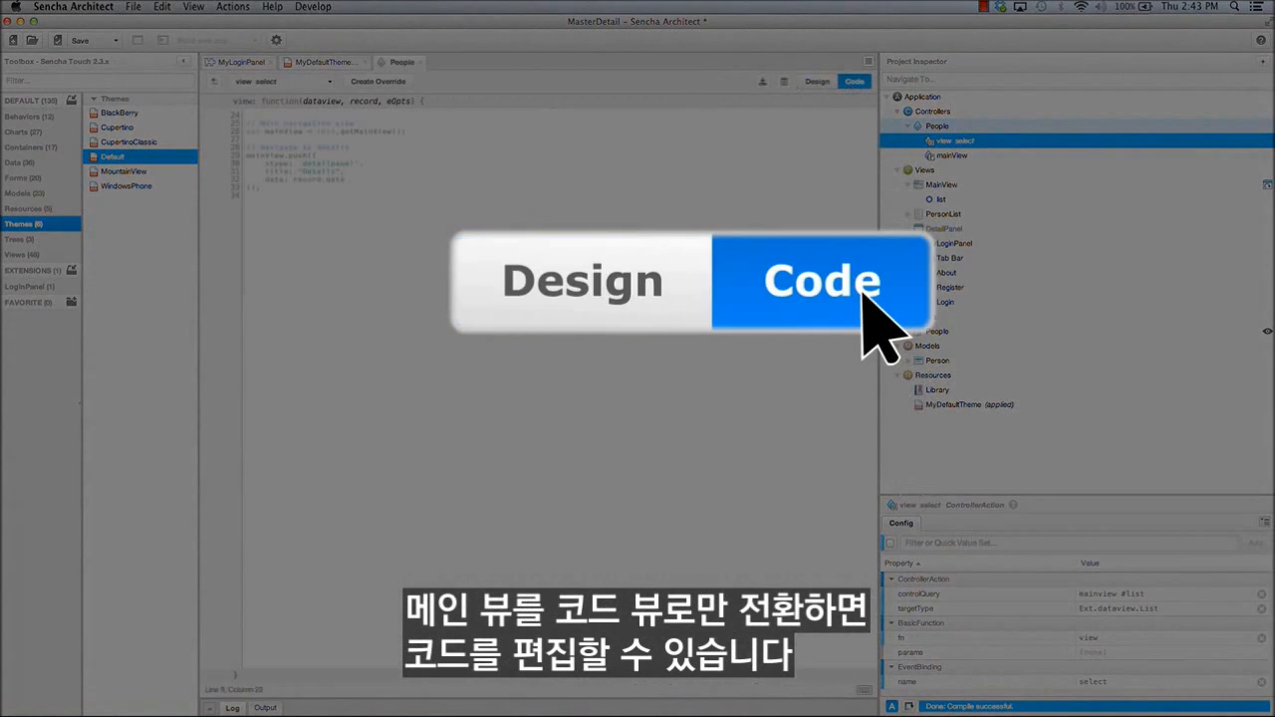
left_click(822, 280)
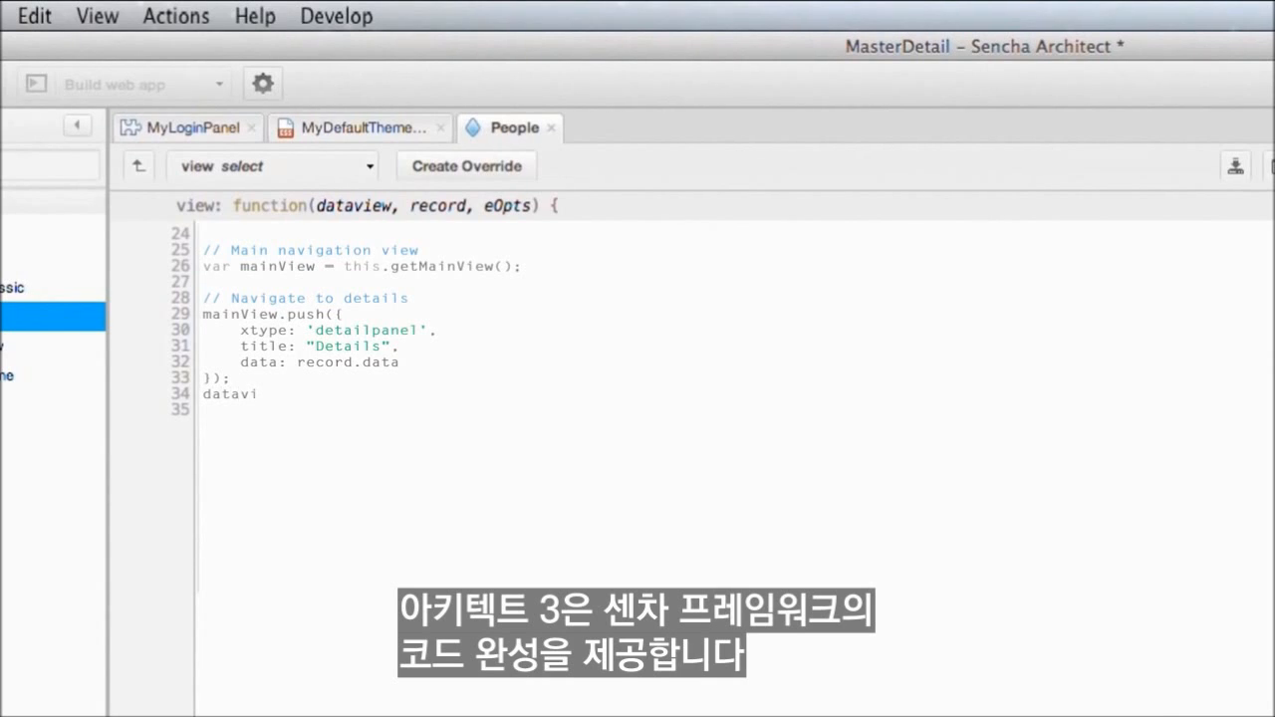
type(".")
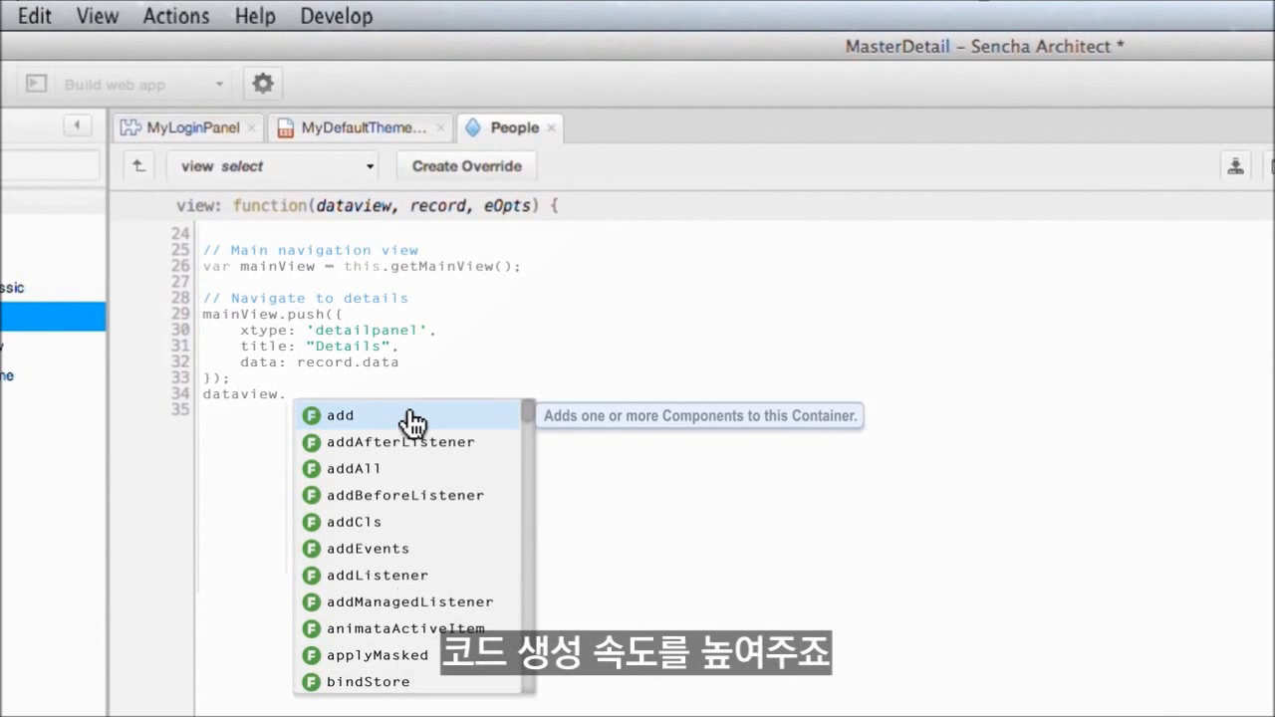
mouse_move(386, 488)
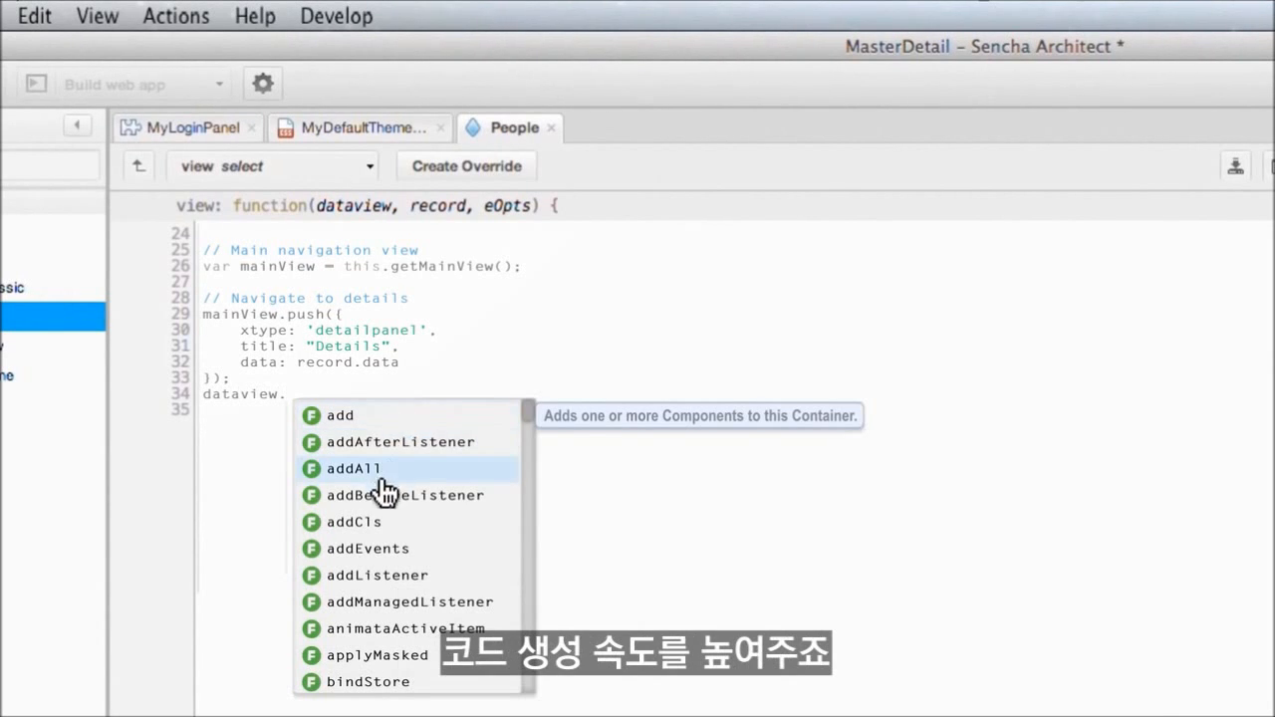
left_click(402, 495)
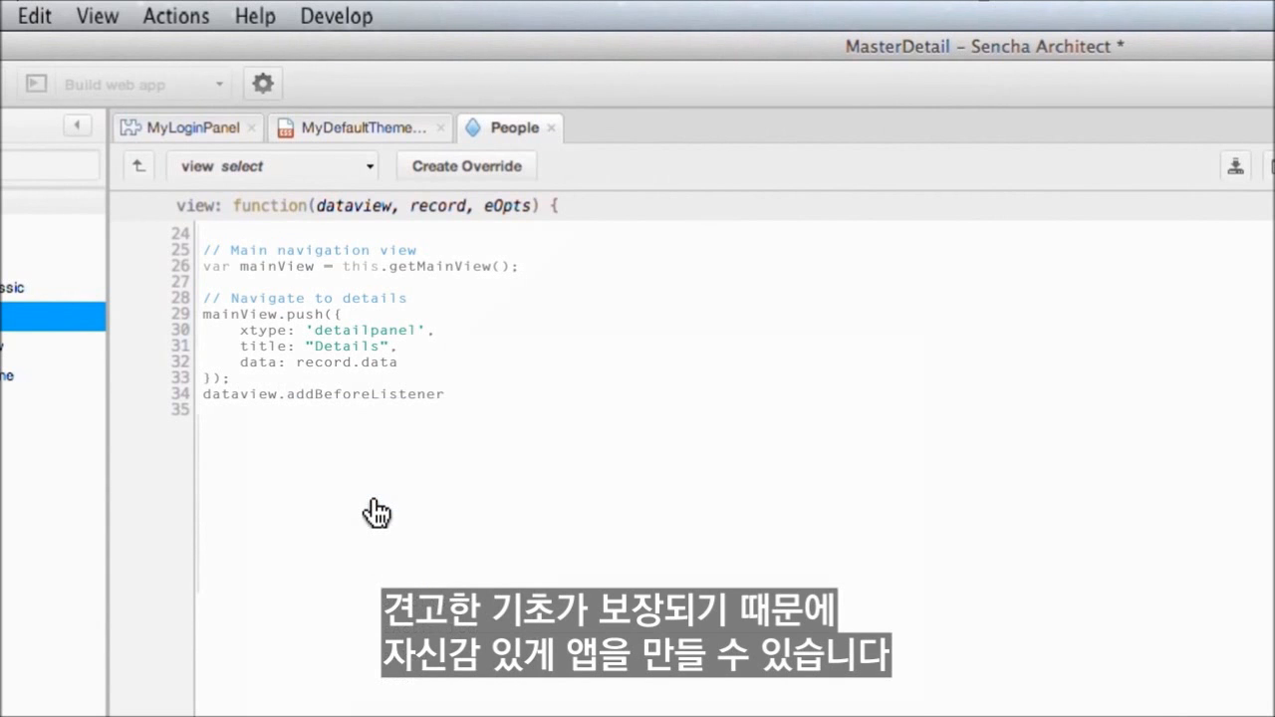